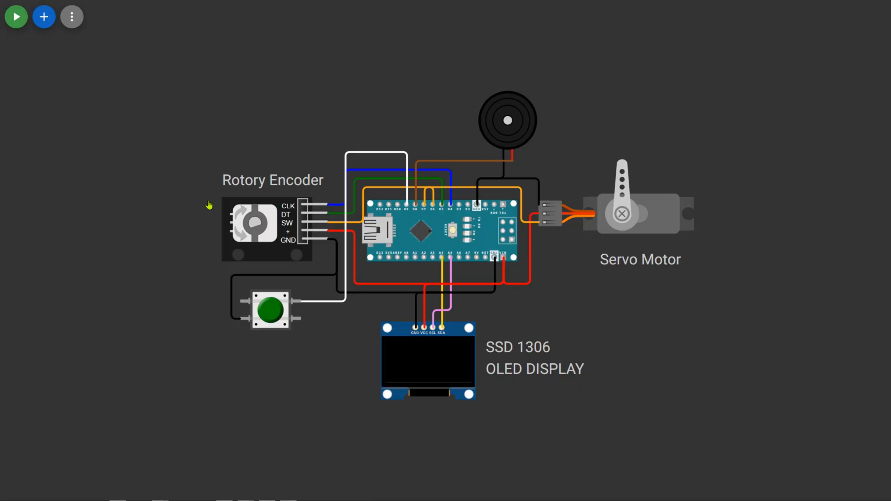
mouse_move(213, 182)
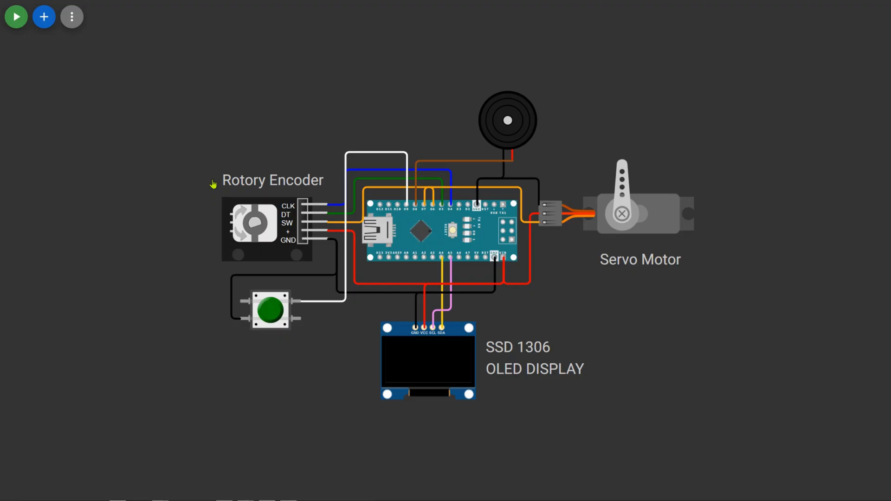
mouse_move(594, 145)
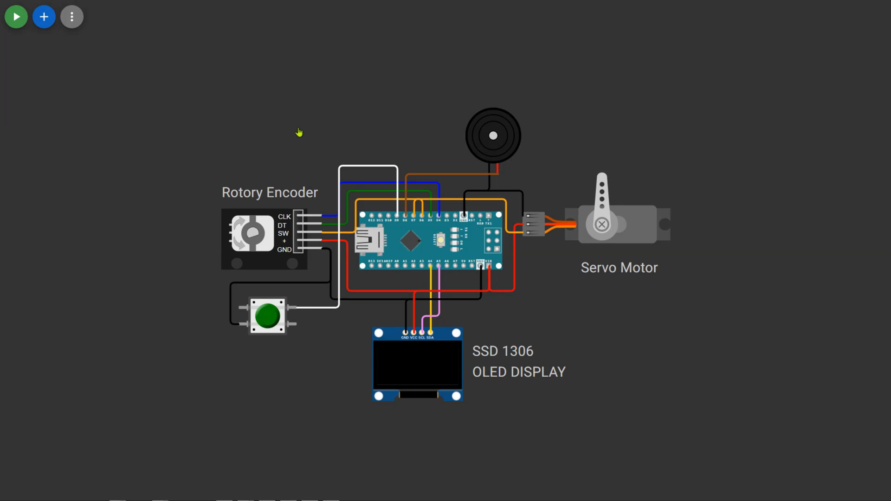
mouse_move(309, 138)
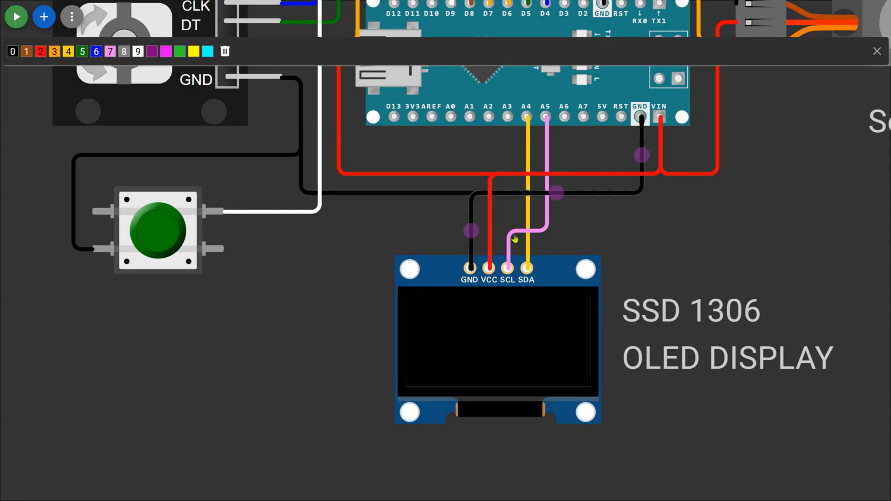
- Drag a wire in the circuit diagram to reshape its route
left_click_drag(516, 238, 528, 230)
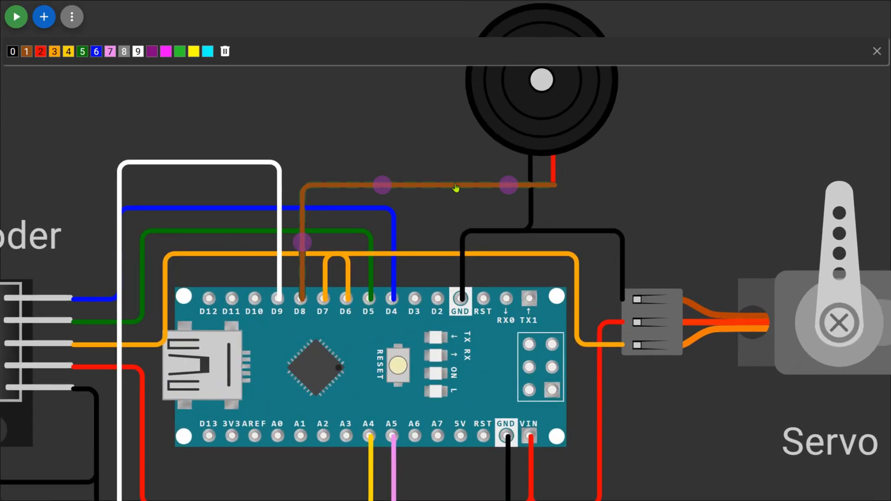
mouse_move(524, 205)
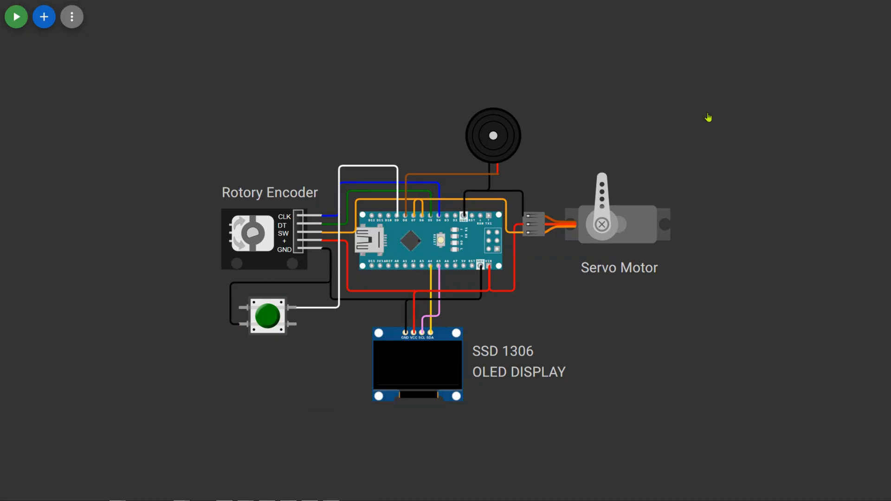
mouse_move(645, 25)
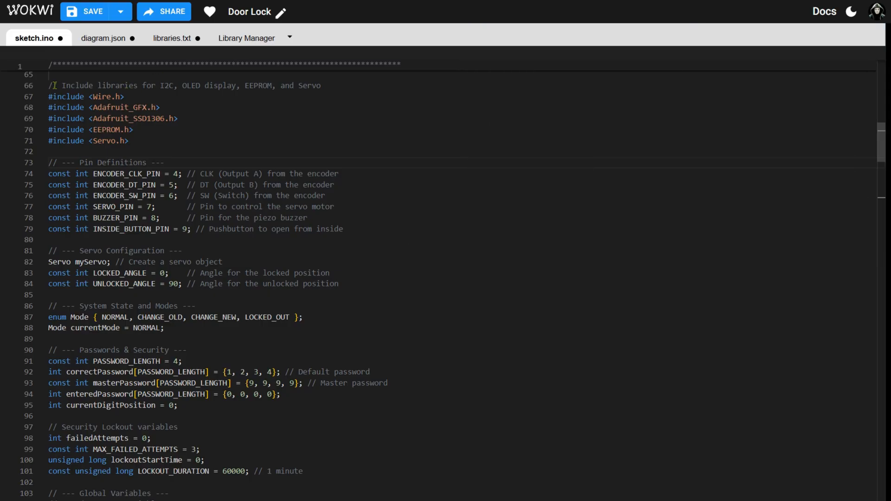
left_click_drag(48, 86, 131, 141)
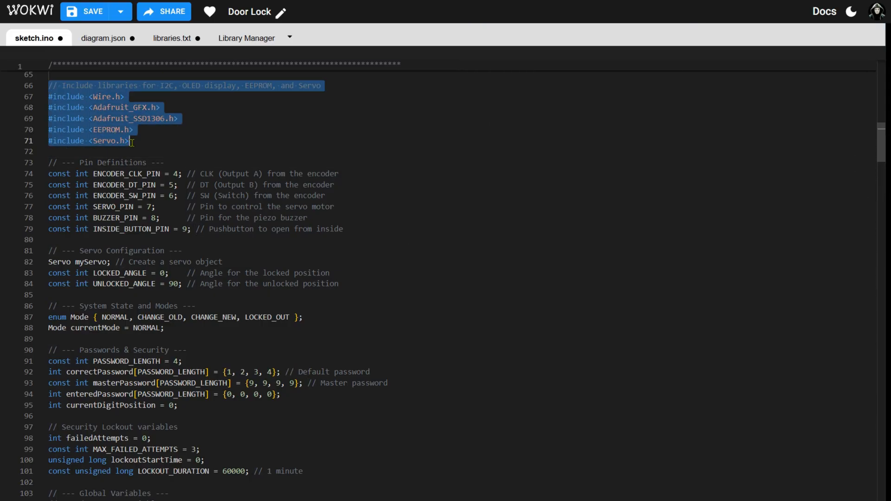
left_click(131, 141)
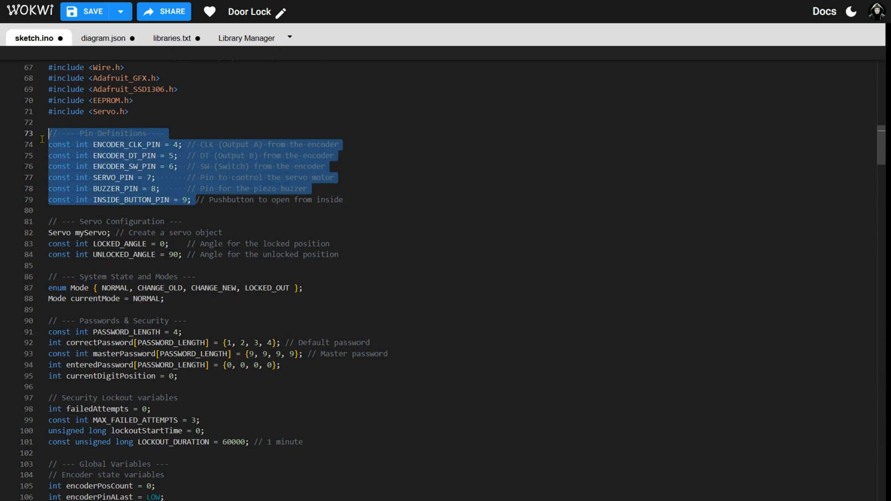
mouse_move(323, 220)
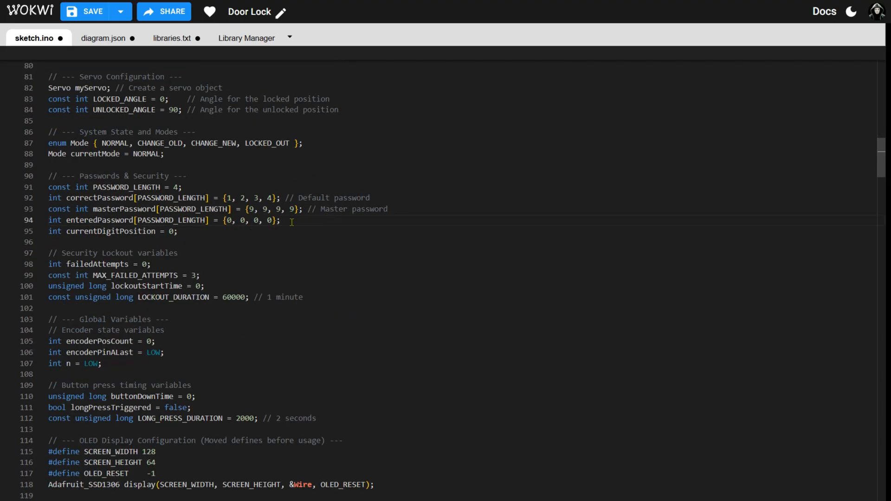
left_click_drag(50, 187, 279, 219)
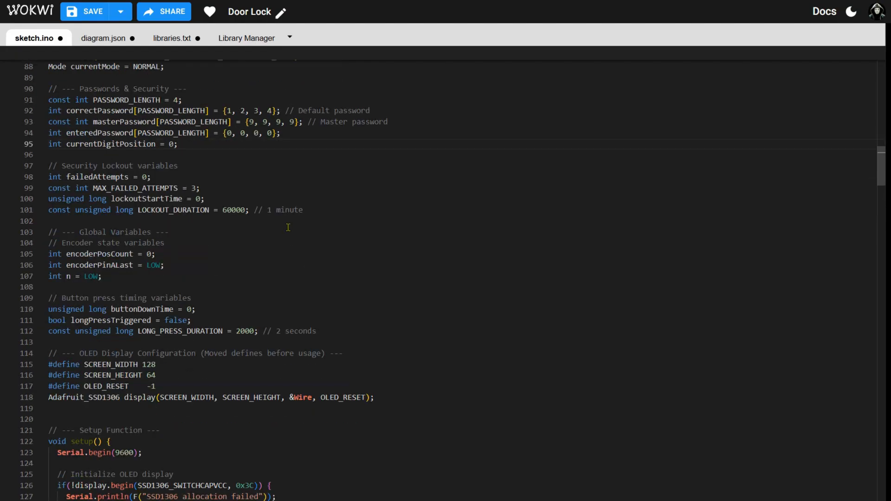
scroll("down", 3)
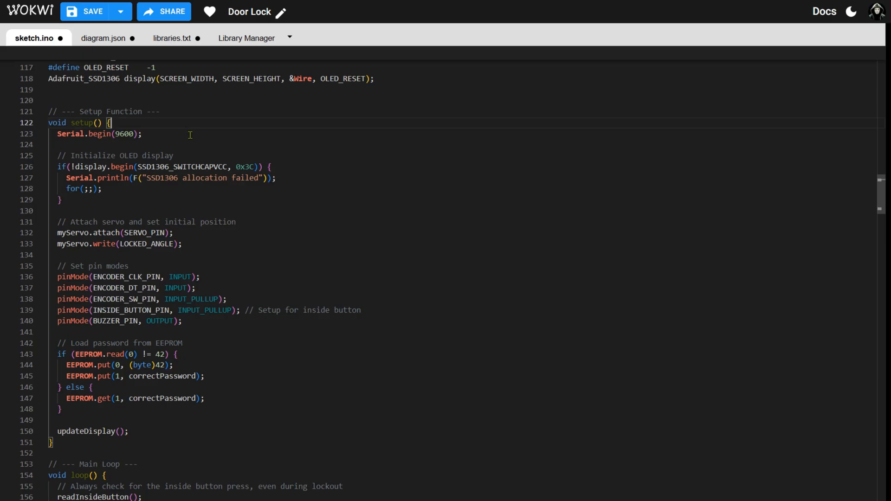
scroll("down", 3)
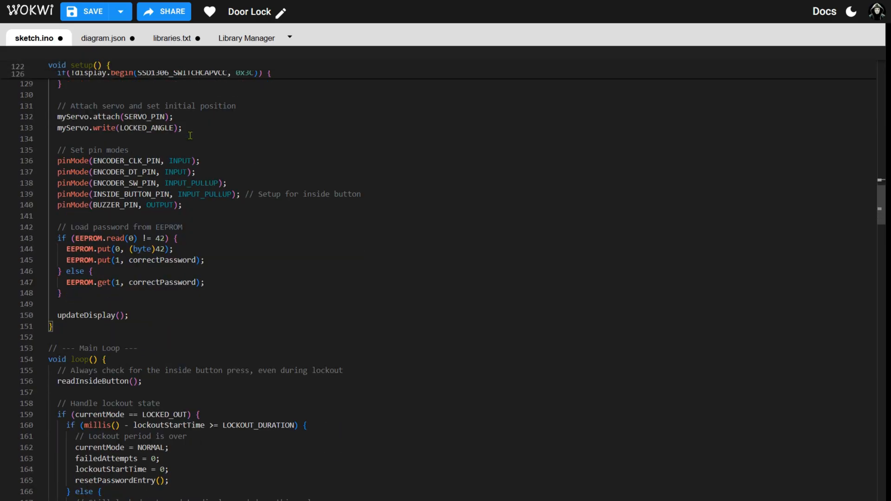
scroll("down", 3)
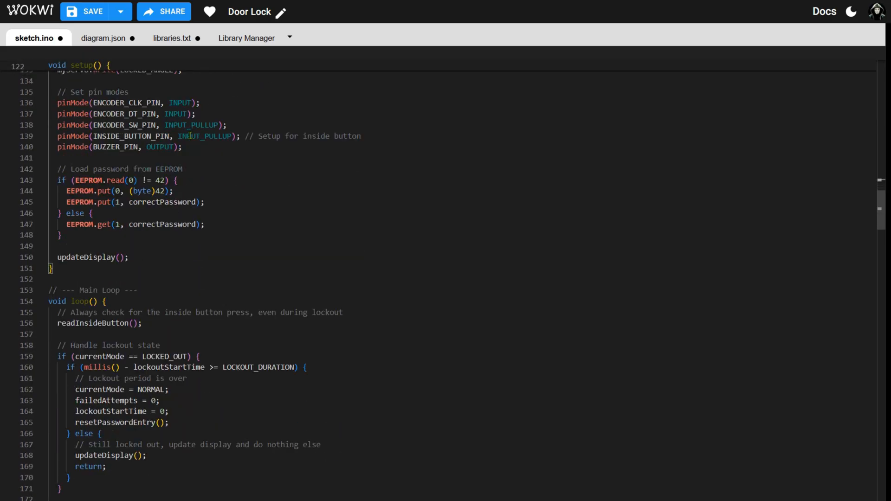
scroll("down", 3)
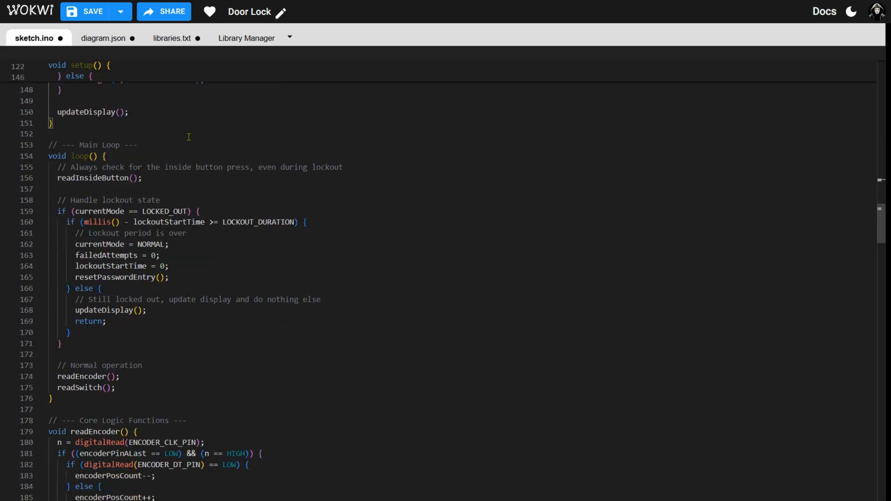
scroll("down", 3)
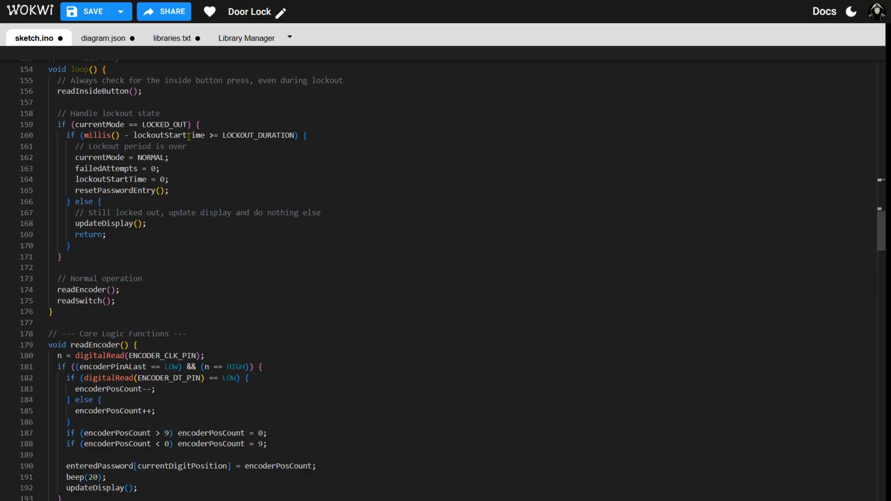
scroll("down", 3)
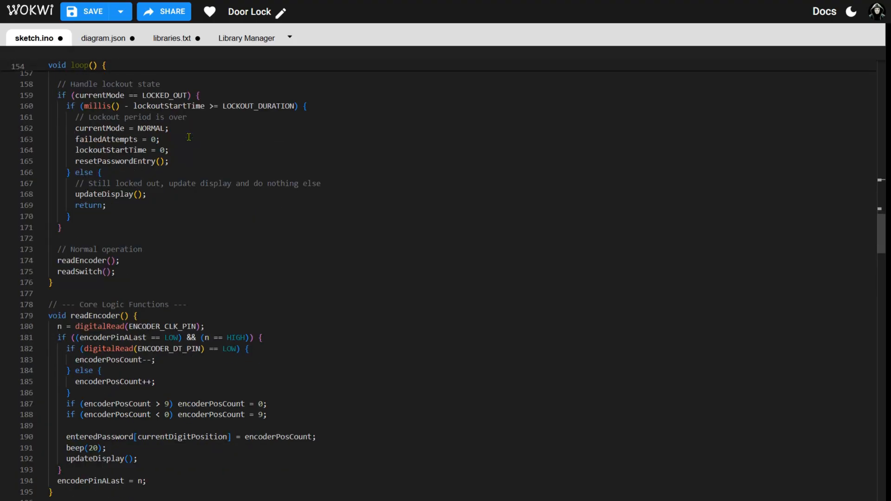
scroll("down", 3)
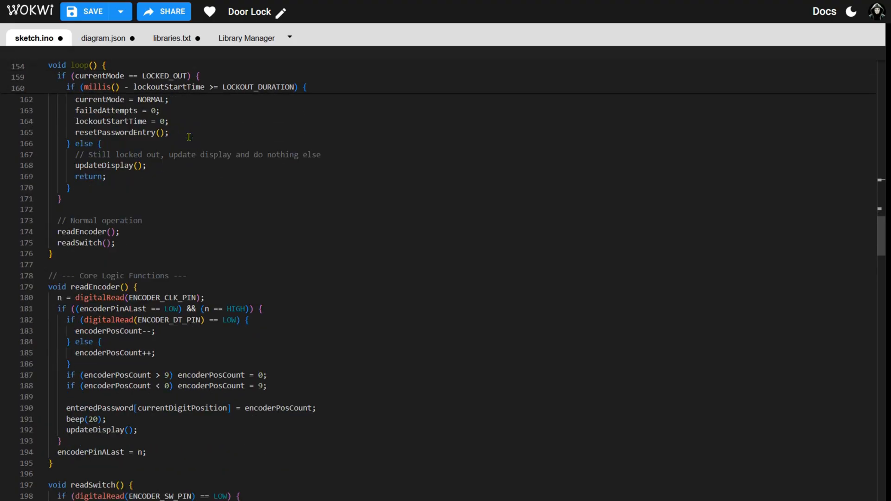
scroll("down", 3)
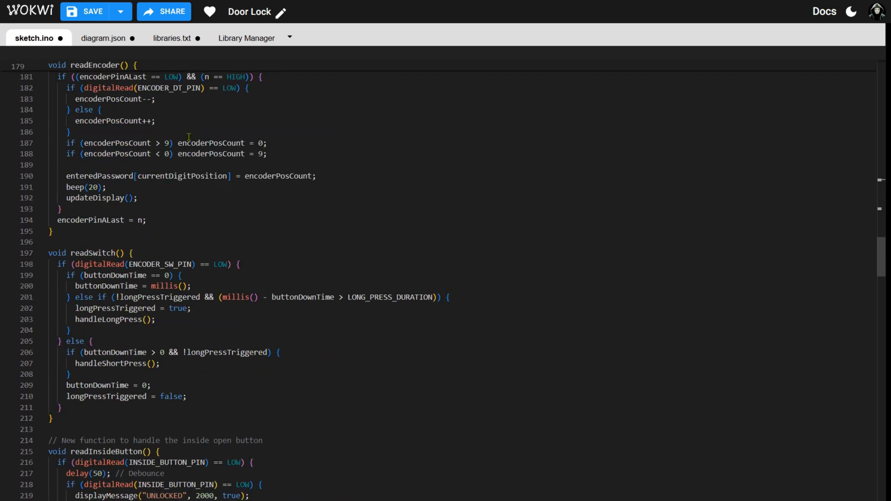
scroll("down", 3)
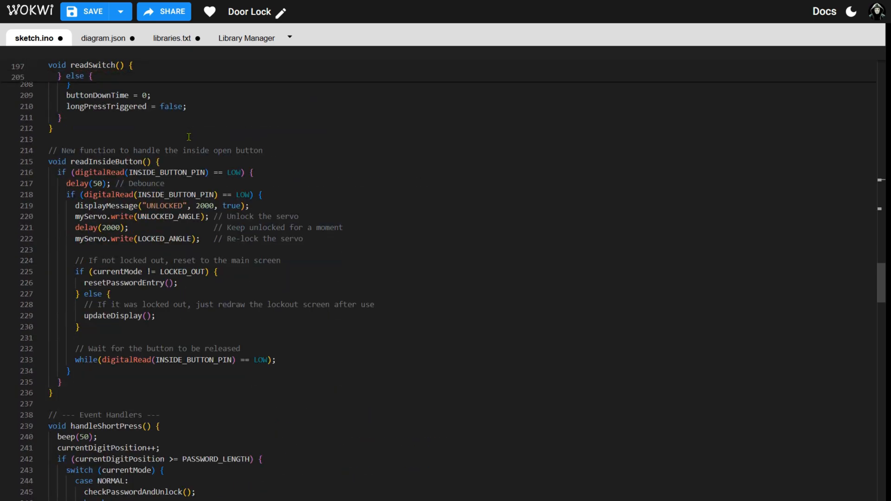
scroll("down", 3)
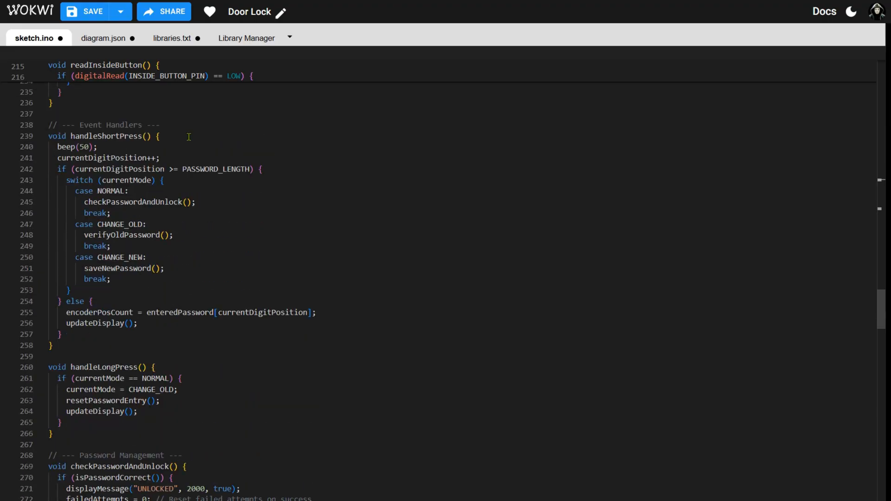
scroll("down", 3)
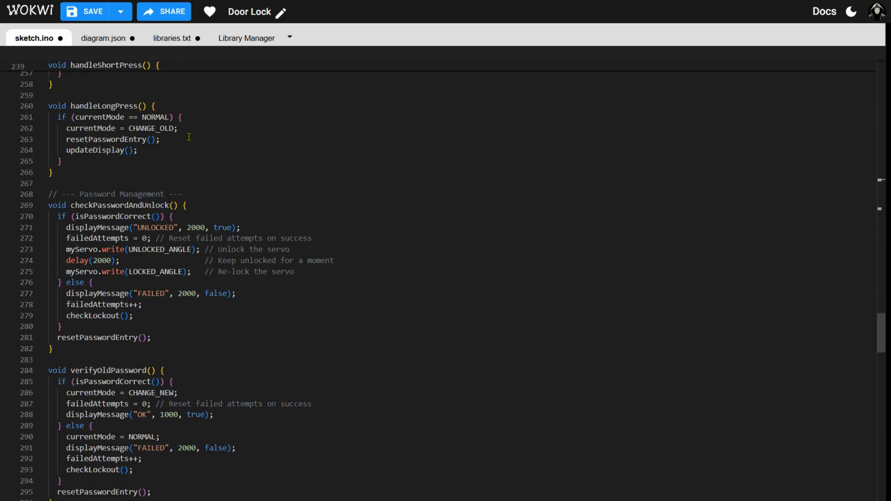
scroll("down", 3)
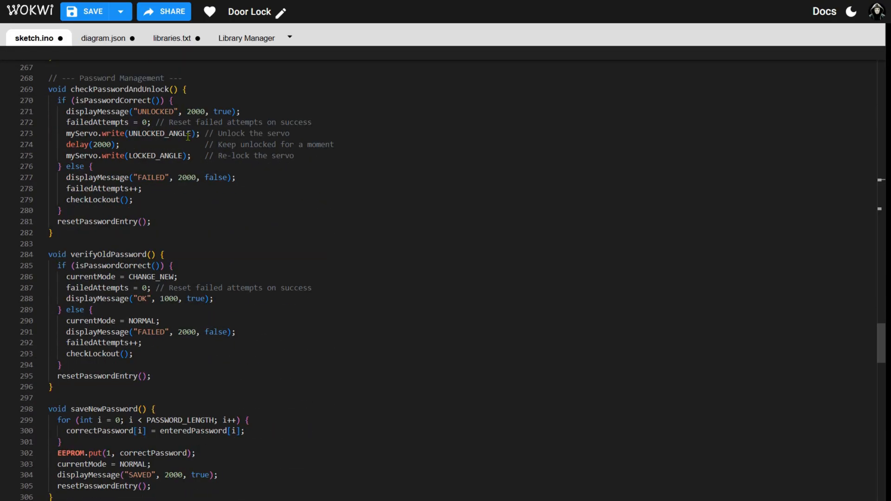
scroll("down", 3)
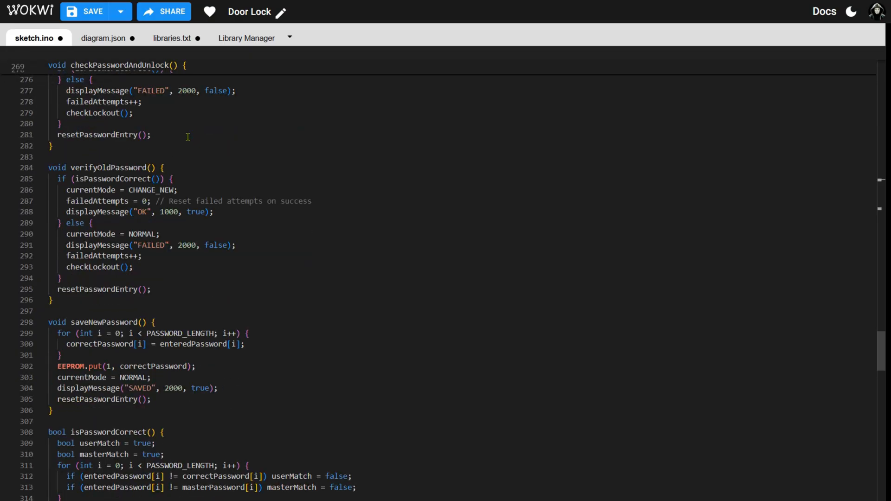
scroll("down", 3)
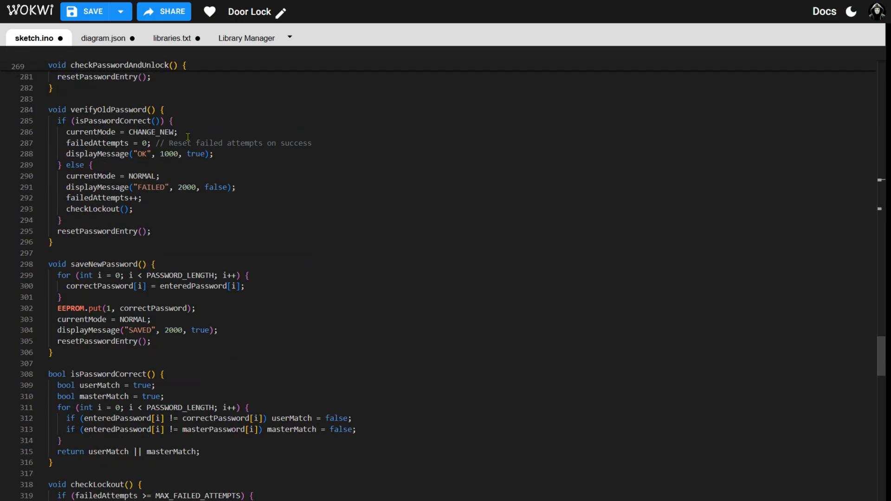
scroll("down", 3)
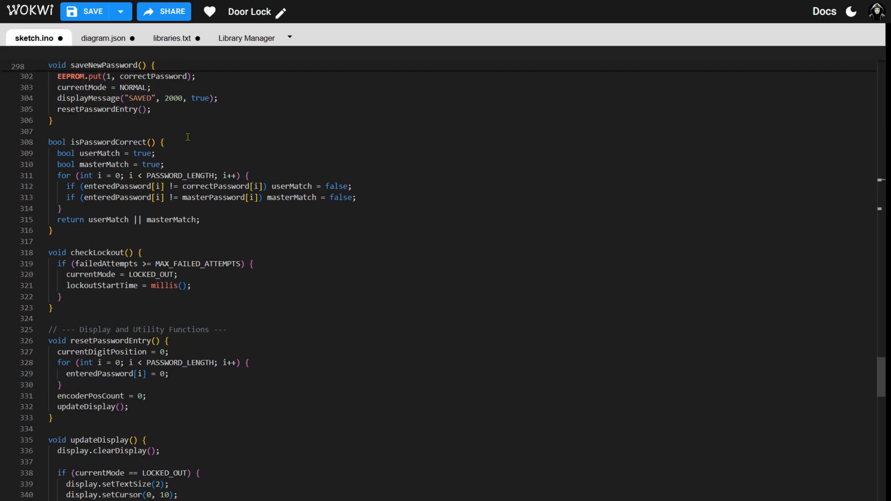
scroll("down", 3)
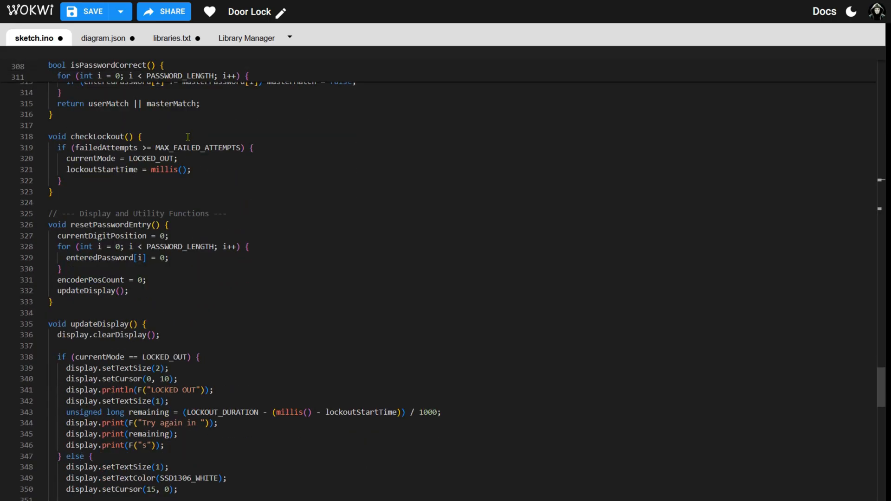
scroll("down", 3)
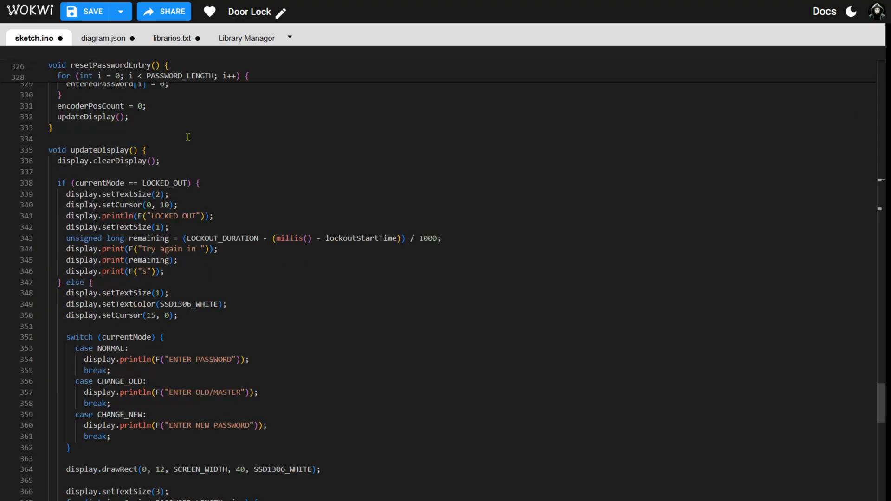
scroll("down", 3)
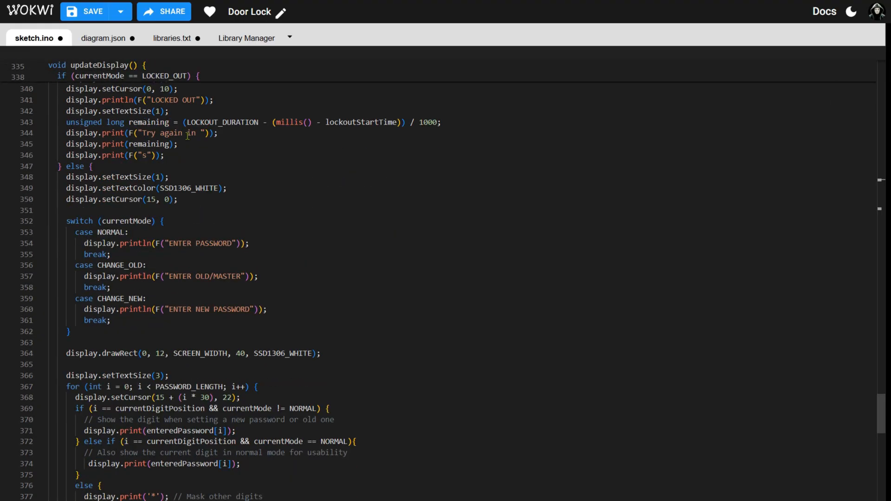
scroll("down", 3)
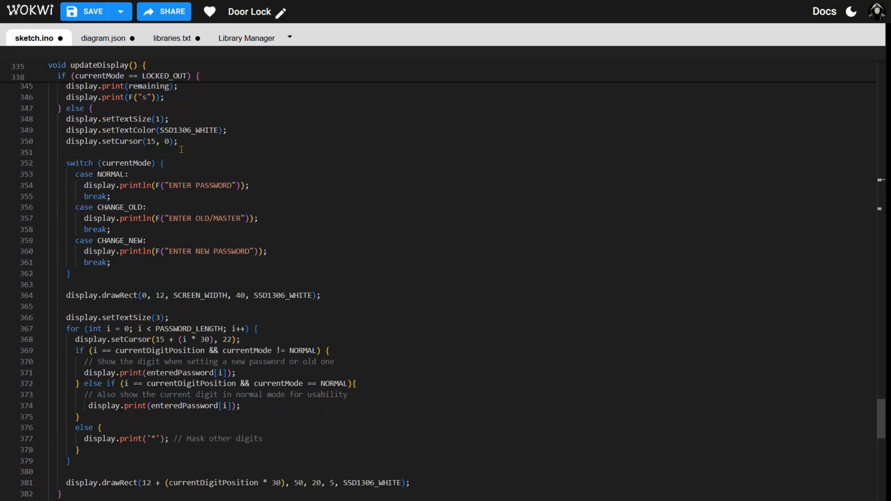
scroll("down", 3)
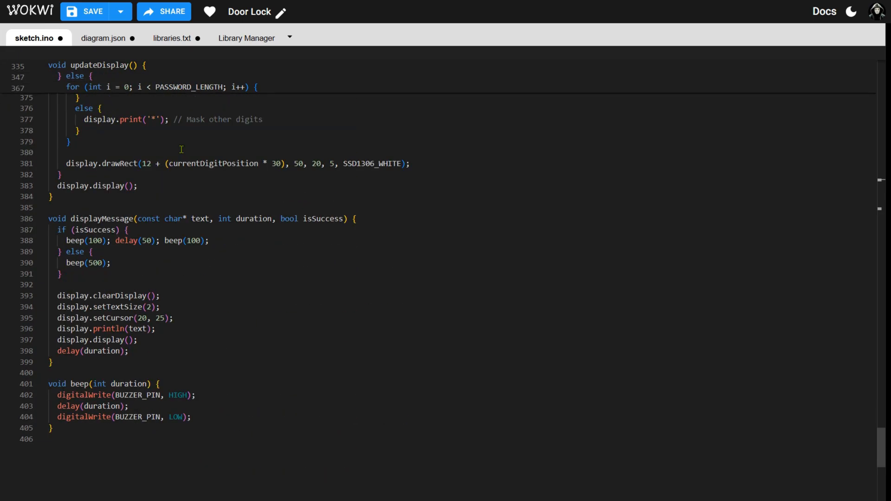
scroll("down", 3)
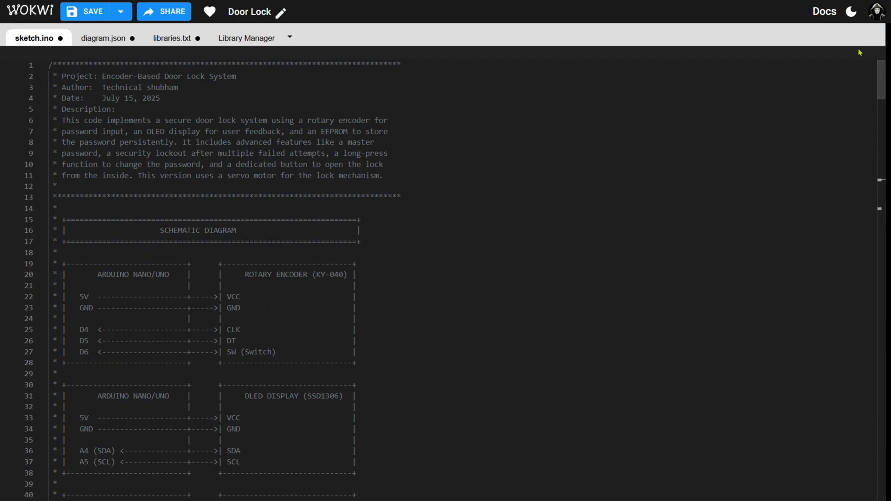
- Start the simulation of the Arduino Nano door lock circuit
left_click(101, 254)
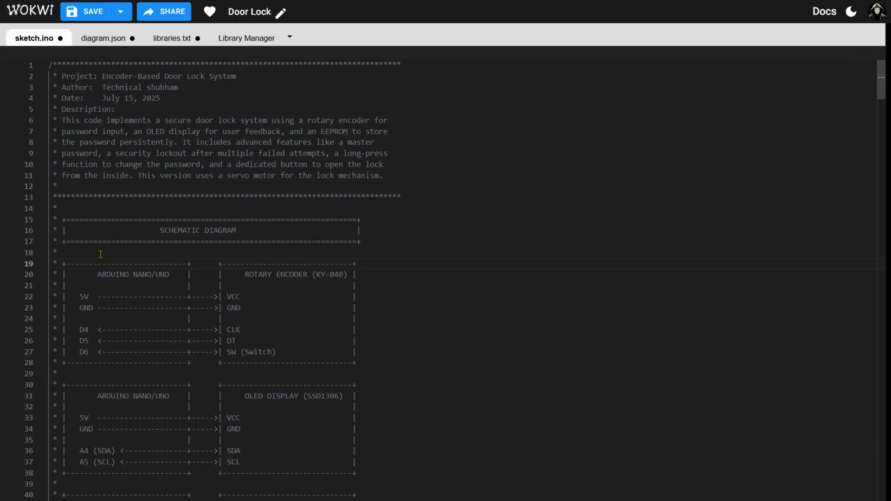
mouse_move(783, 303)
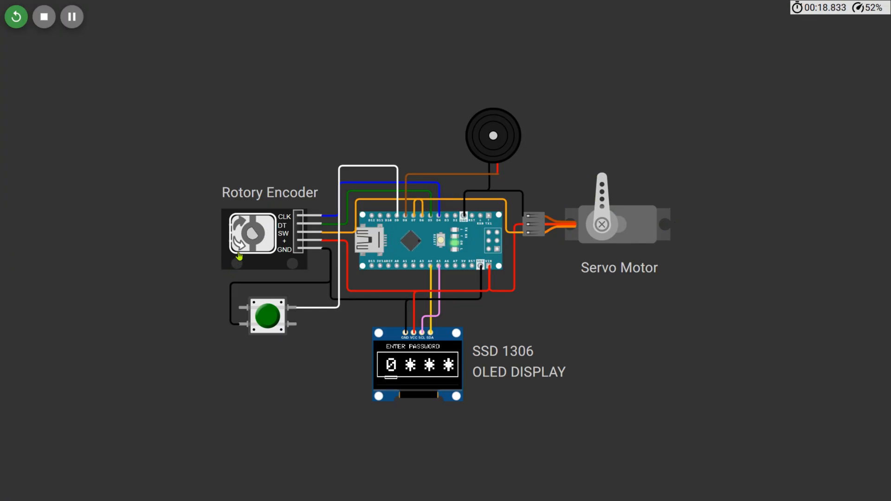
- Rotate the rotary encoder knob to pick the first password digit
left_click_drag(244, 244, 256, 233)
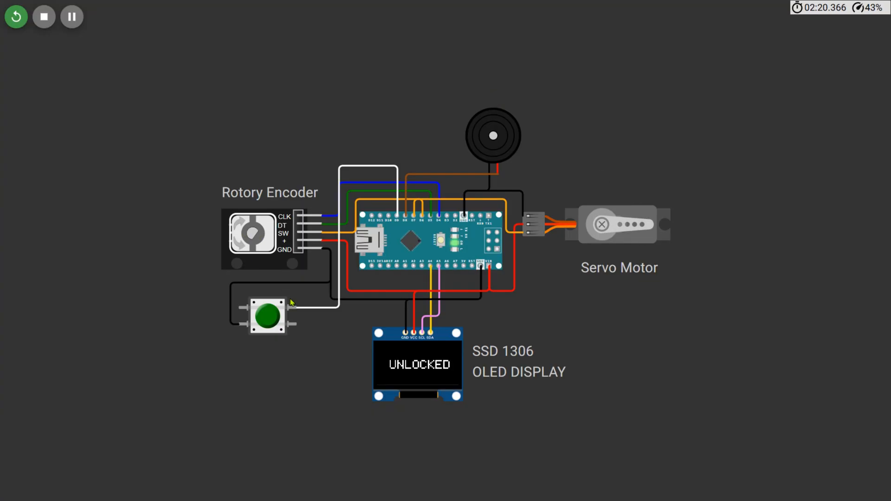
- Press the rotary encoder switch to submit the entered password
left_click(268, 320)
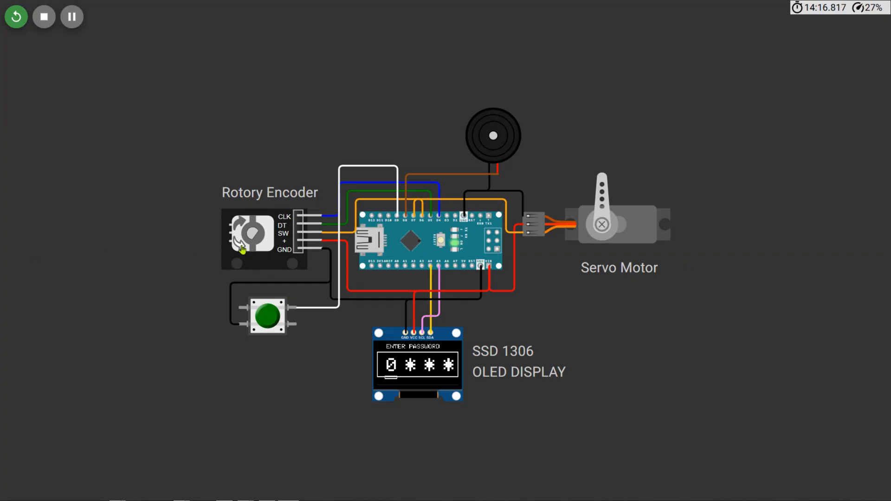
- Rotate the rotary encoder knob to set the first digit
left_click_drag(244, 244, 262, 233)
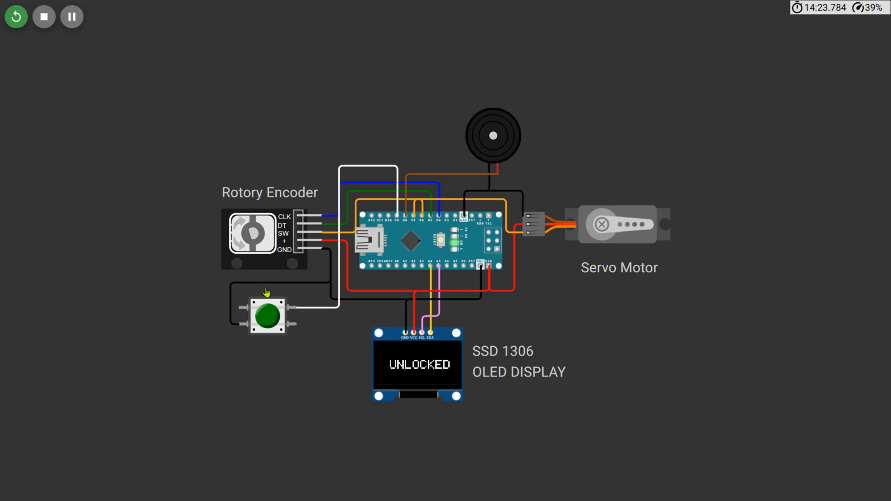
mouse_move(266, 327)
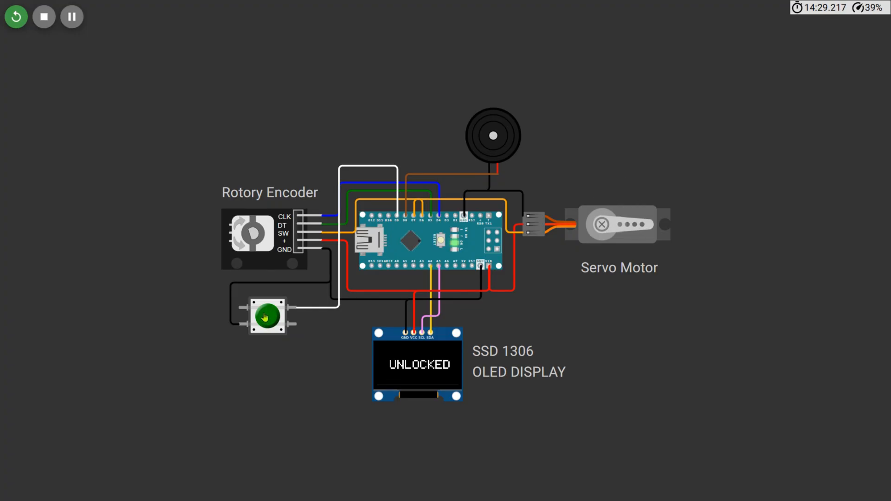
mouse_move(256, 243)
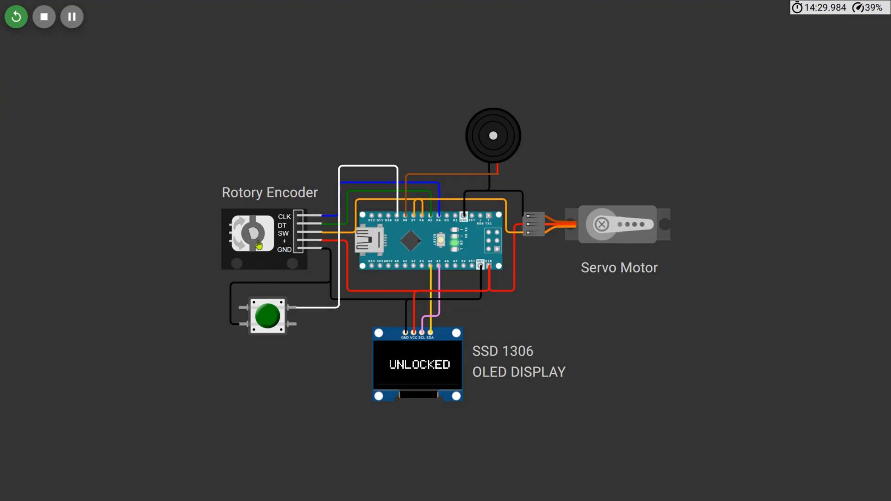